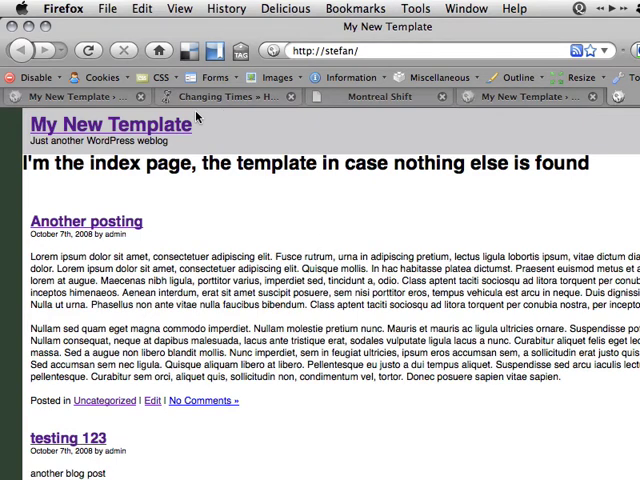
{"action": "mouse_move", "coordinate": [216, 96]}
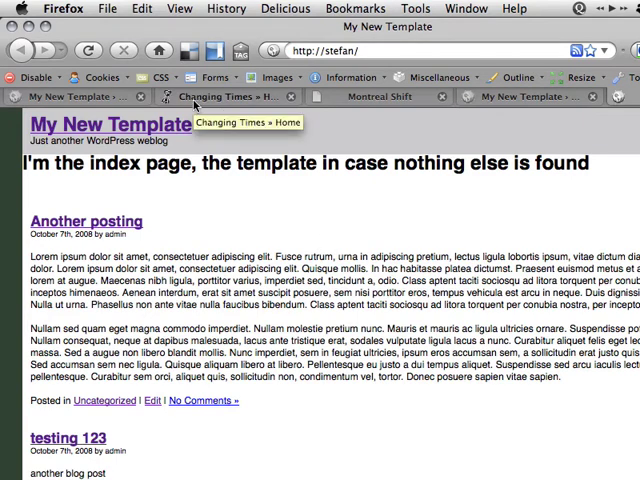
{"action": "mouse_move", "coordinate": [260, 232]}
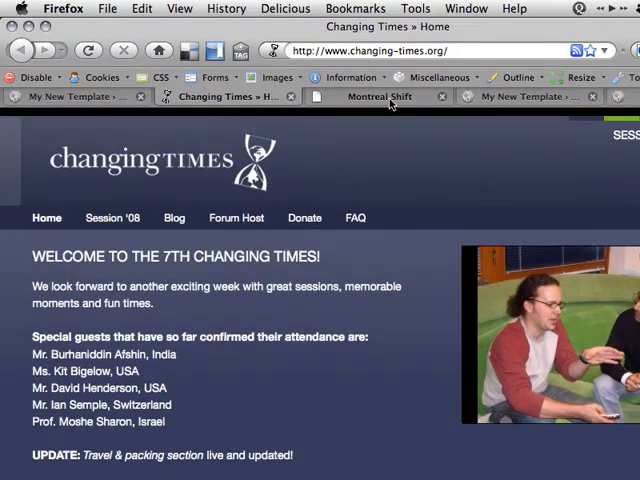
Browse the Montreal Shift example site and Manage Themes, then land on the My New Template dashboard.
{"action": "left_click", "coordinate": [380, 96]}
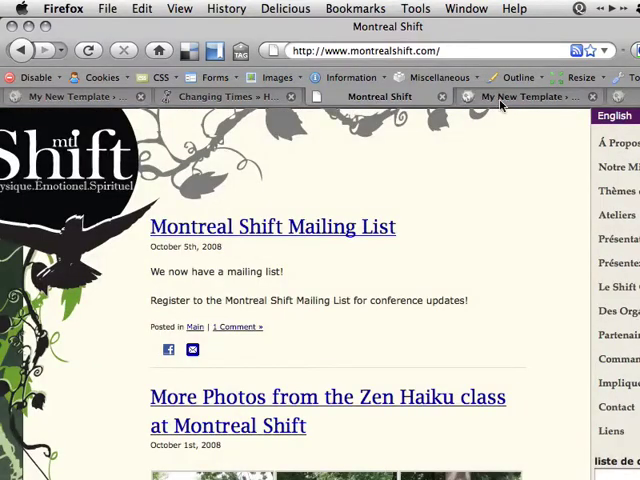
{"action": "left_click", "coordinate": [68, 96]}
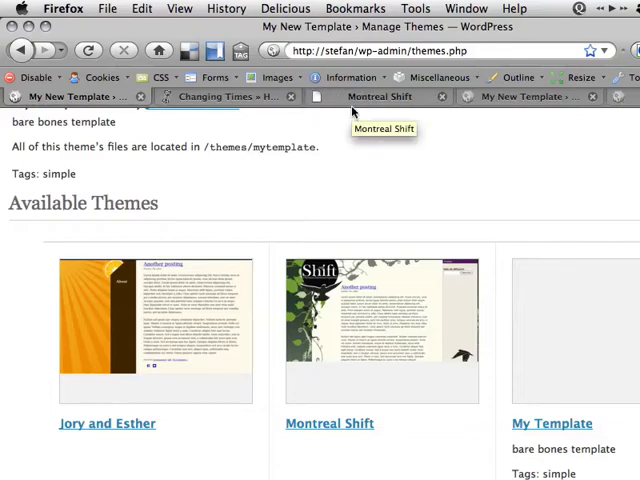
{"action": "left_click", "coordinate": [380, 96]}
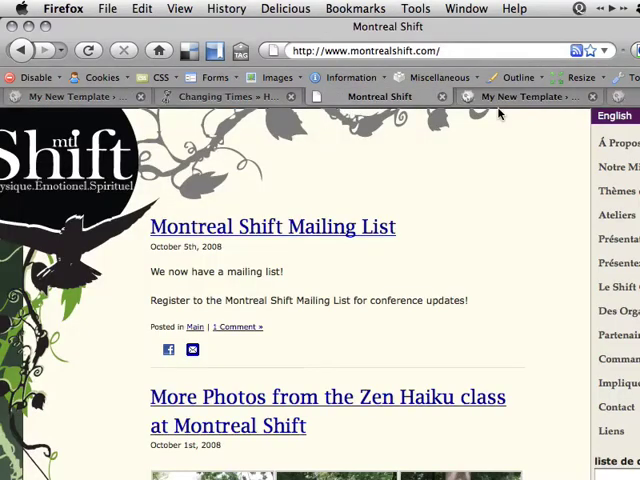
{"action": "left_click", "coordinate": [520, 96]}
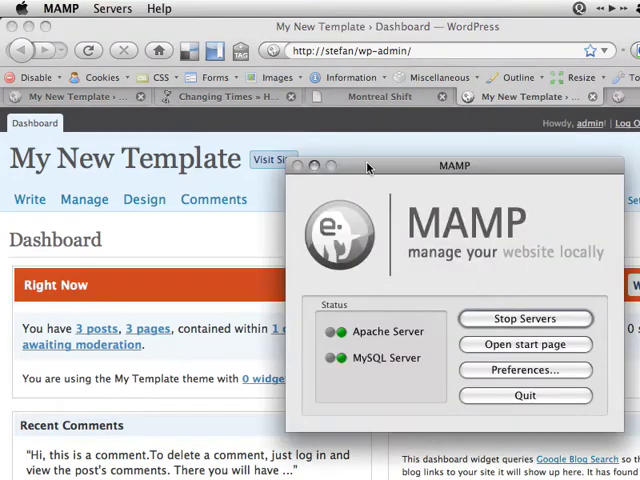
View the Welcome to MAMP start page, then return to the My New Template index page.
{"action": "left_click", "coordinate": [524, 344]}
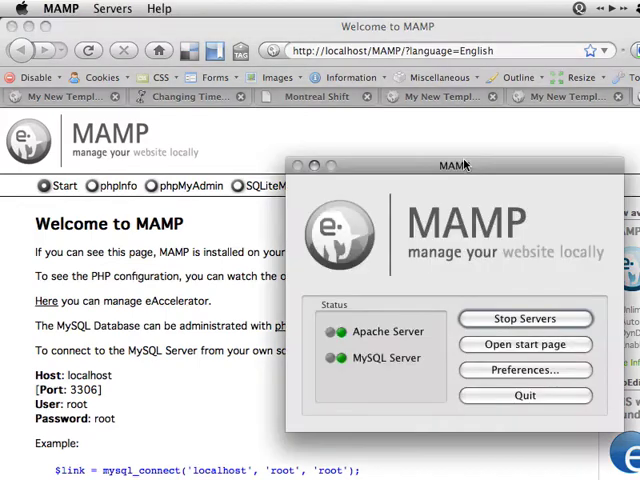
{"action": "left_click_drag", "start_coordinate": [460, 164], "coordinate": [248, 142]}
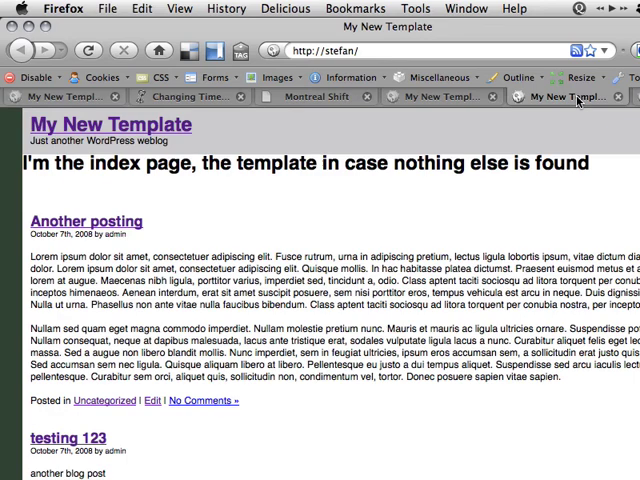
Scroll the index page and view 'Another posting' via its single-post template.
{"action": "scroll", "scroll_direction": "down", "scroll_amount": 3}
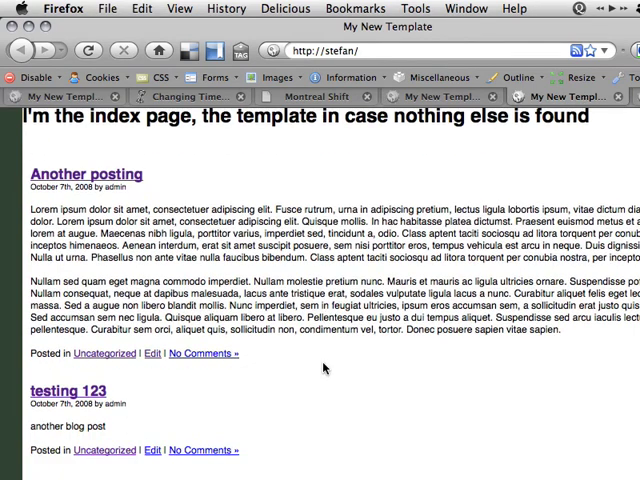
{"action": "scroll", "scroll_direction": "down", "scroll_amount": 3}
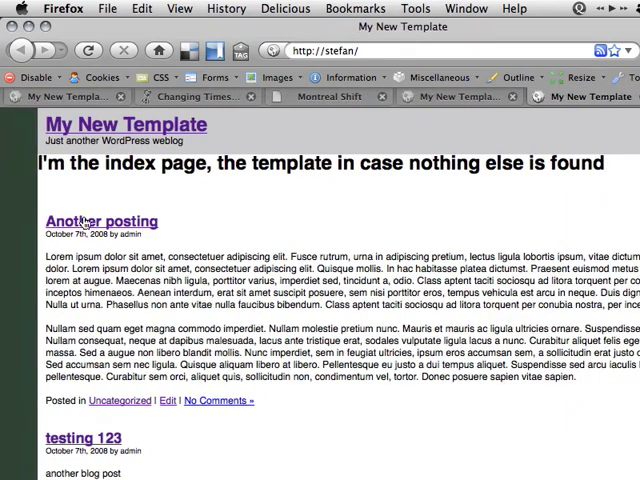
{"action": "left_click", "coordinate": [100, 220]}
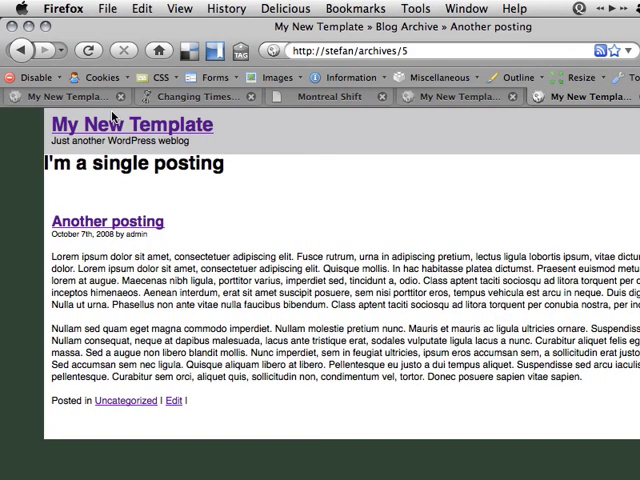